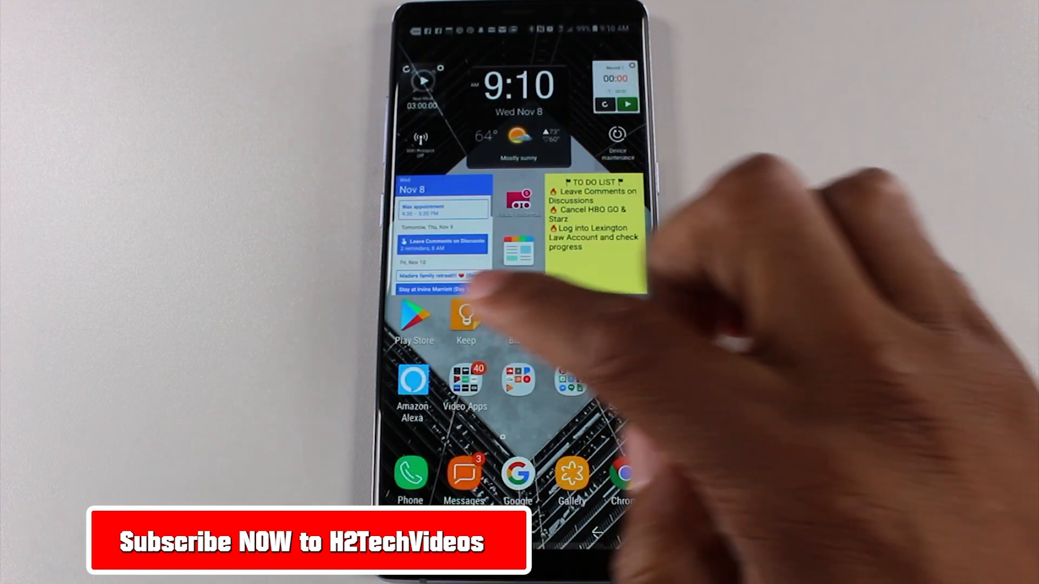
- Launch the Play Store and reach the Account page listing payment, subscriptions and order history
click(414, 317)
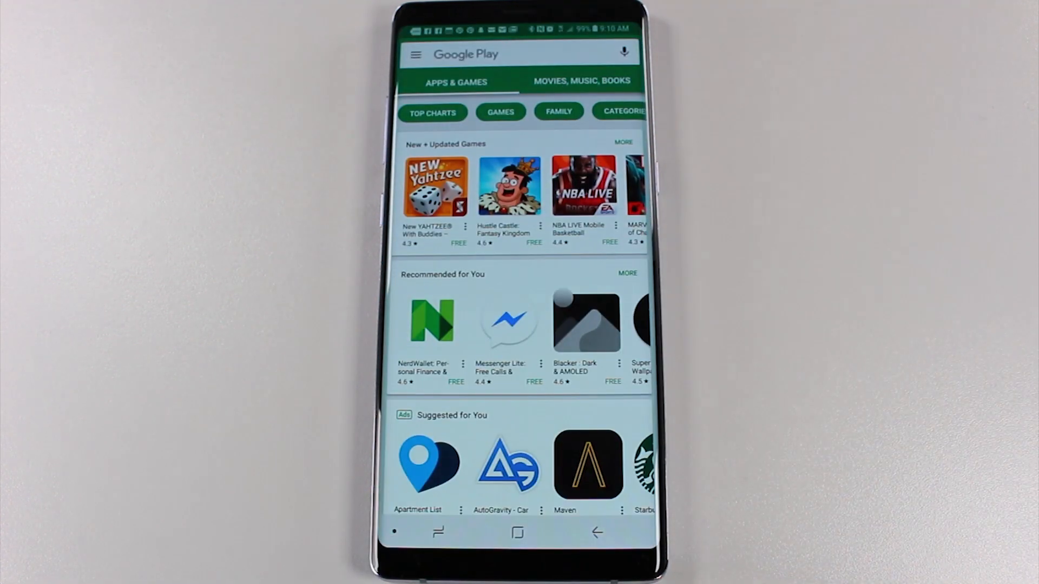
click(415, 55)
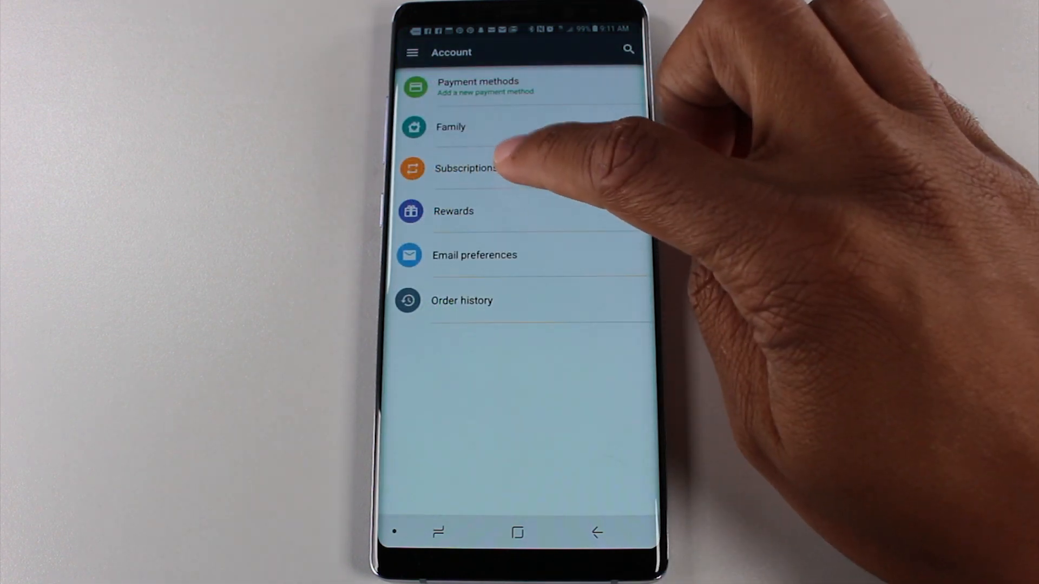
- Cancel the STARZ subscription from the Subscriptions list so it ends Nov 16, 2017
click(466, 169)
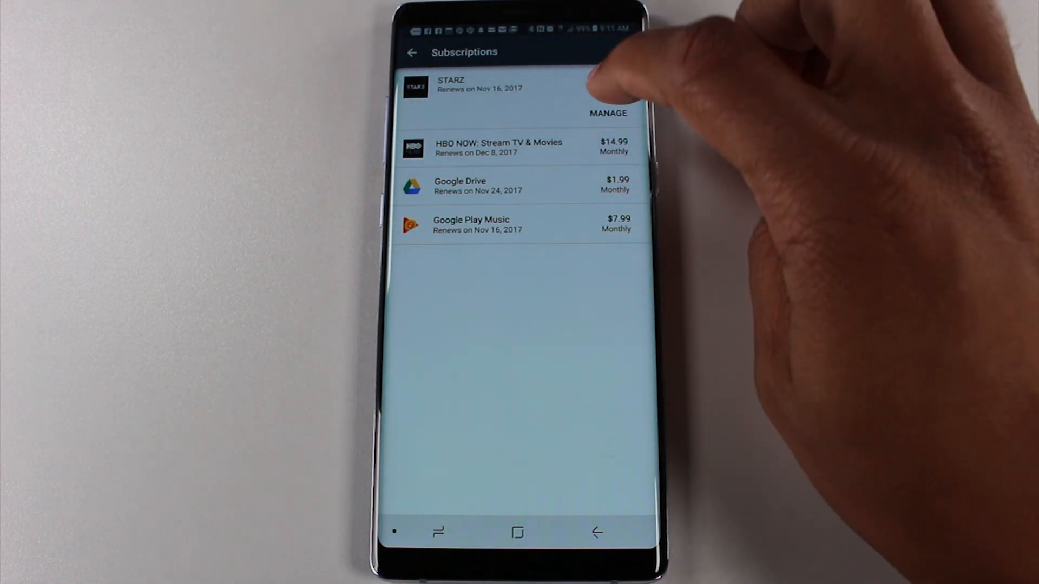
click(607, 114)
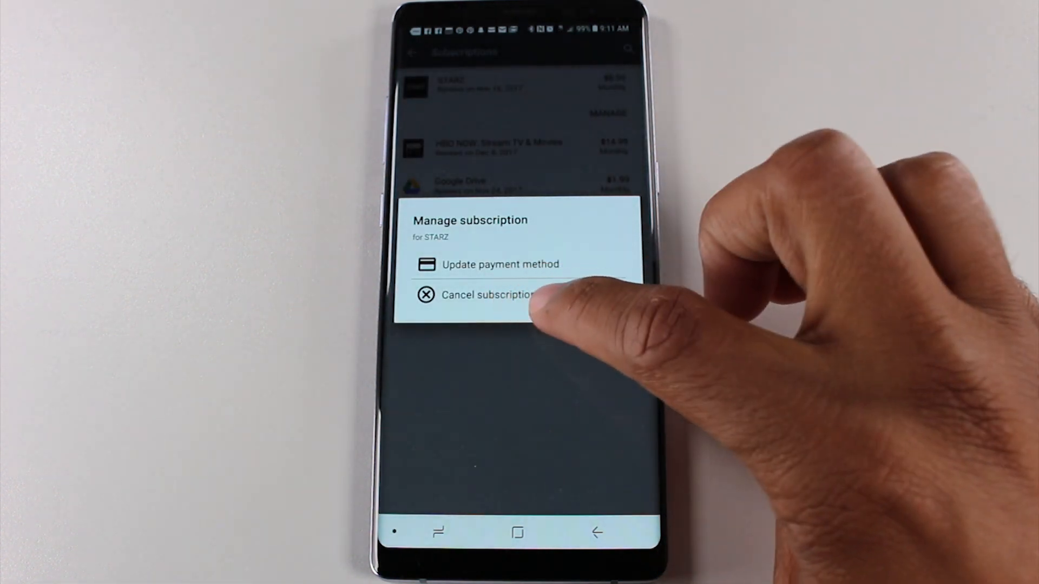
click(488, 295)
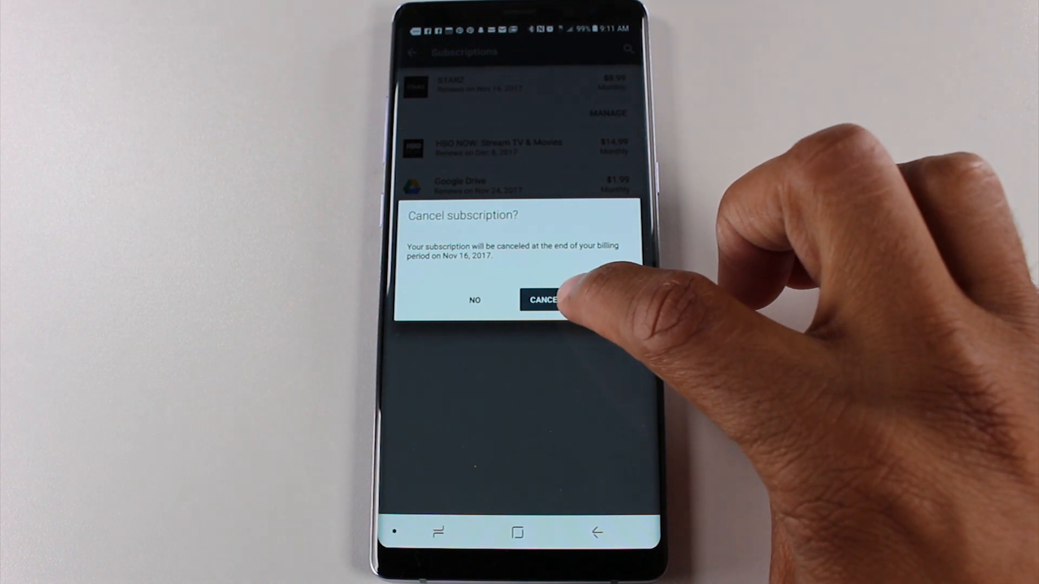
click(544, 300)
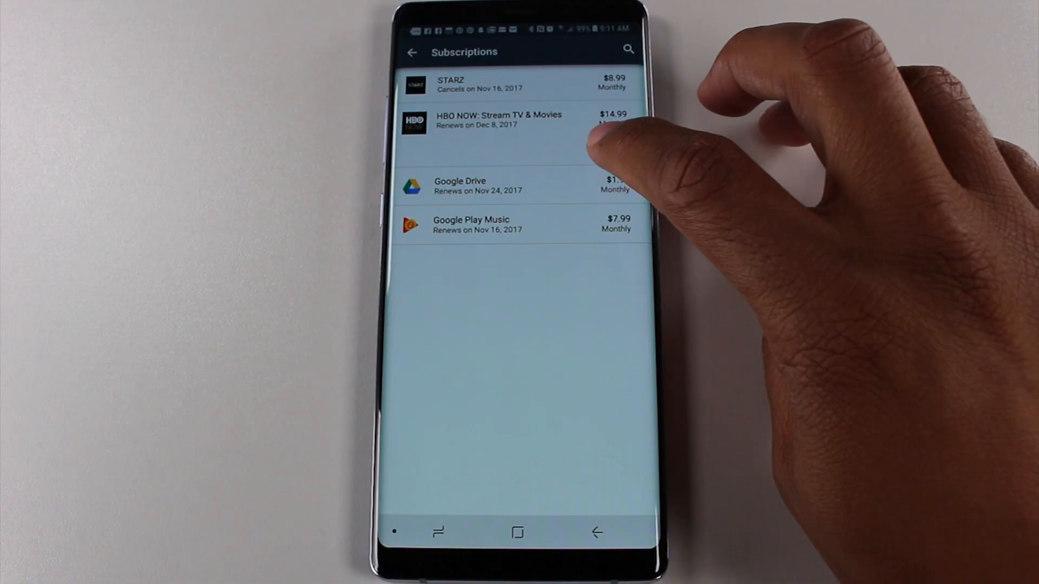
- Cancel the HBO NOW subscription so it ends Dec 8, 2017 instead of renewing
click(517, 122)
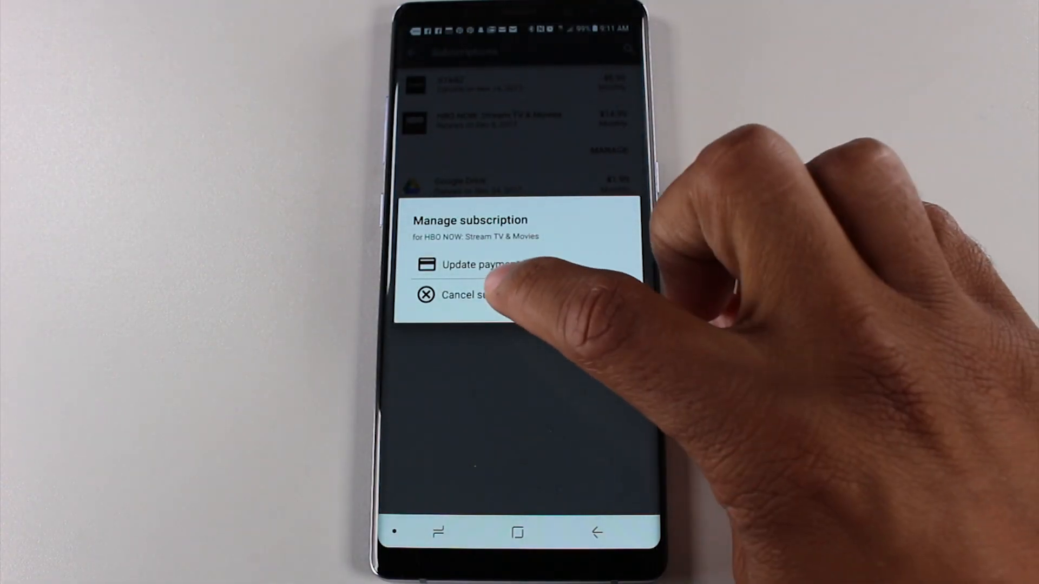
click(467, 294)
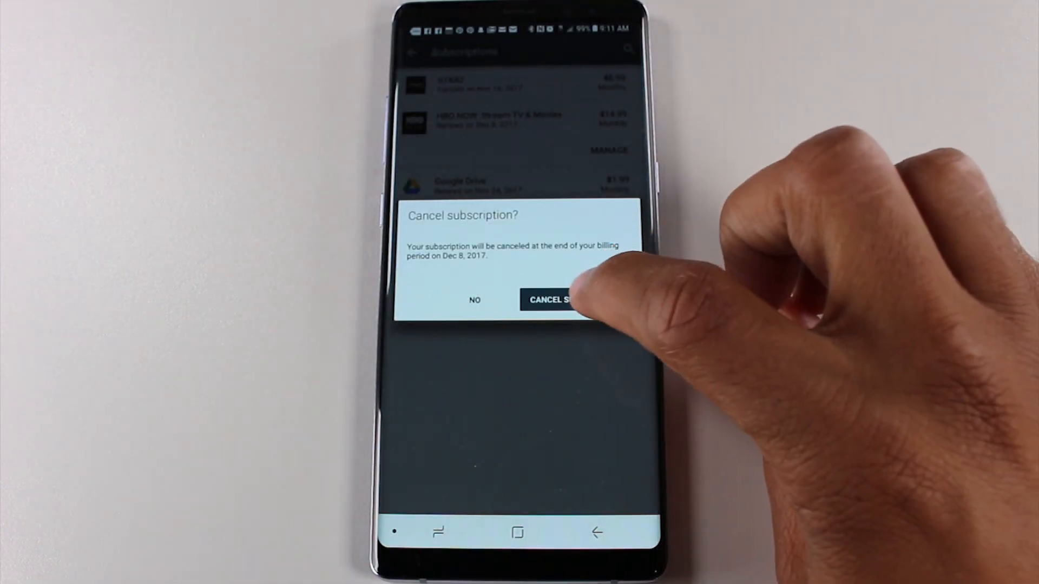
click(555, 300)
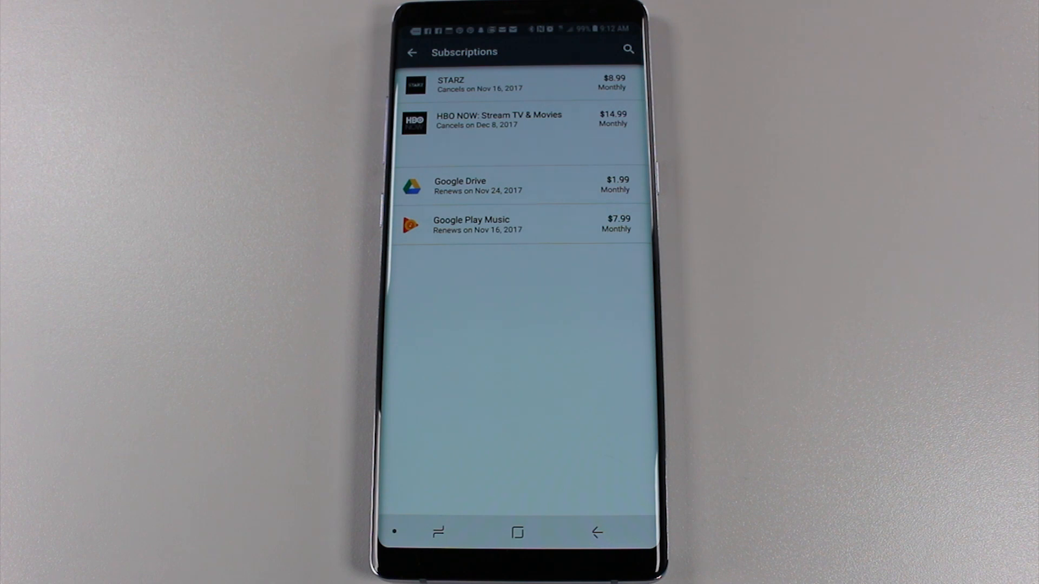
- Leave the subscriptions list and return to the Play Store home page
click(412, 52)
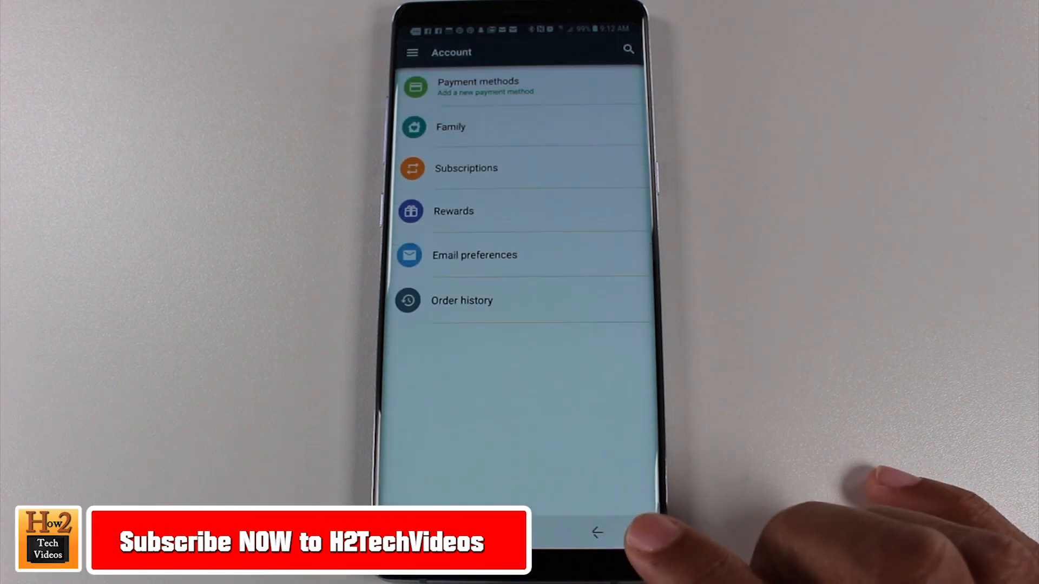
click(596, 532)
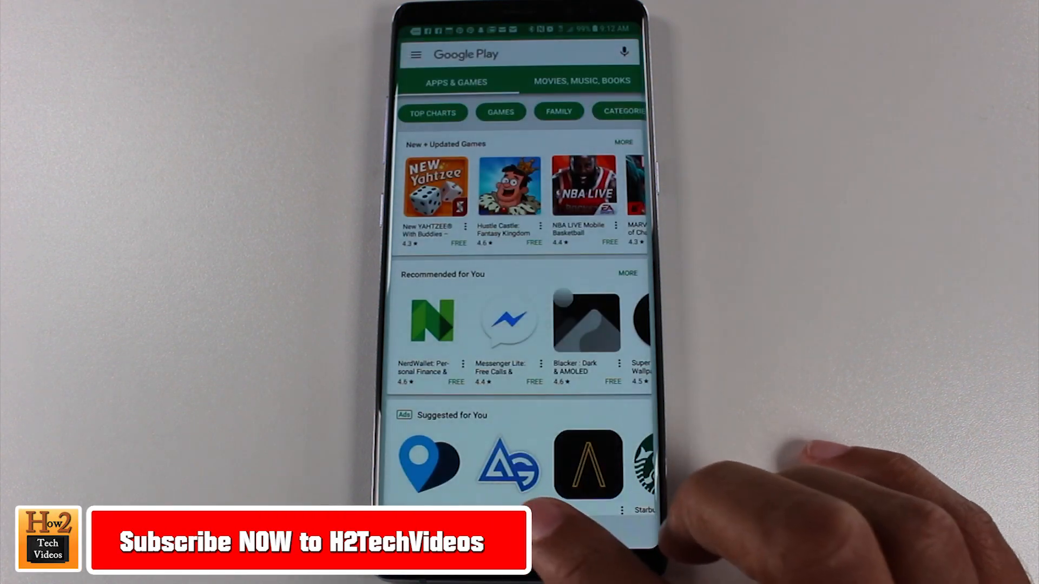